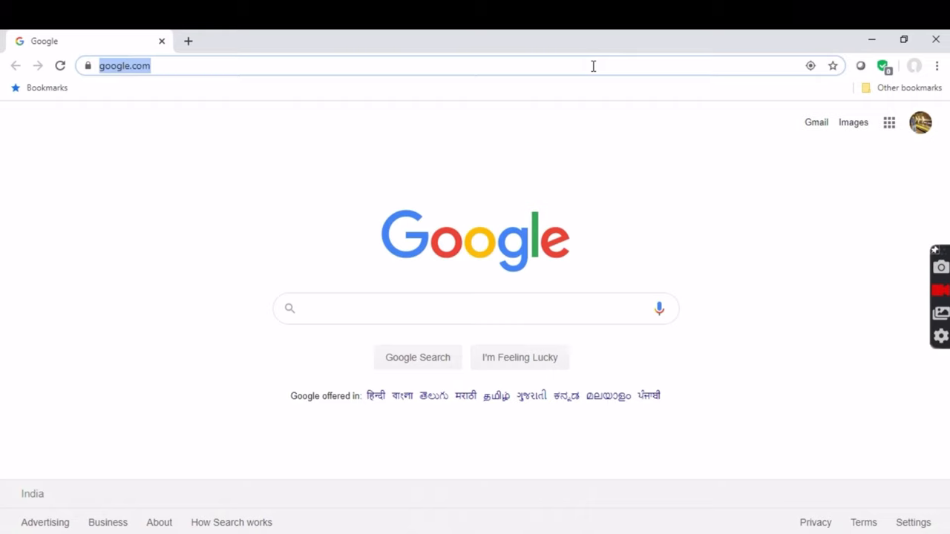
# Step: Navigate Chrome from the Google start page to wix.com
pyautogui.write('wix')
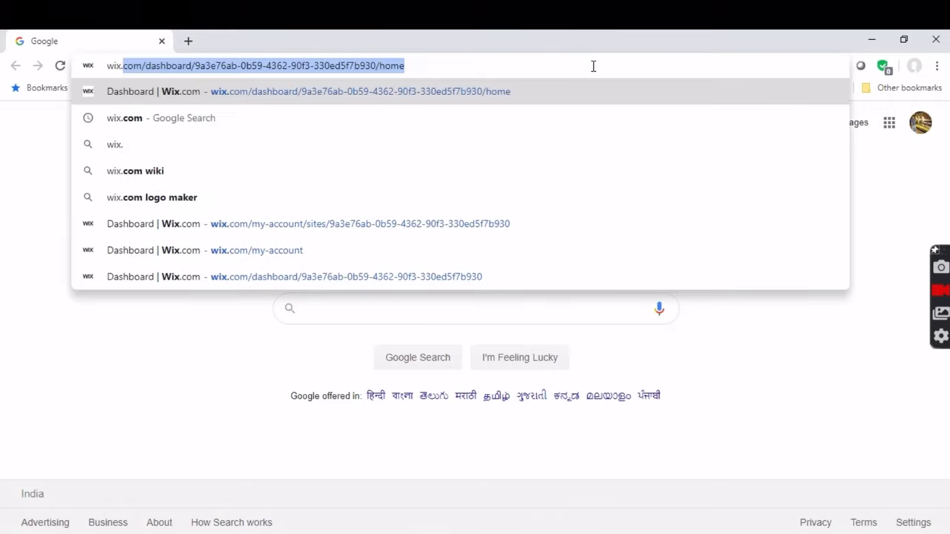
pyautogui.write('wix.com')
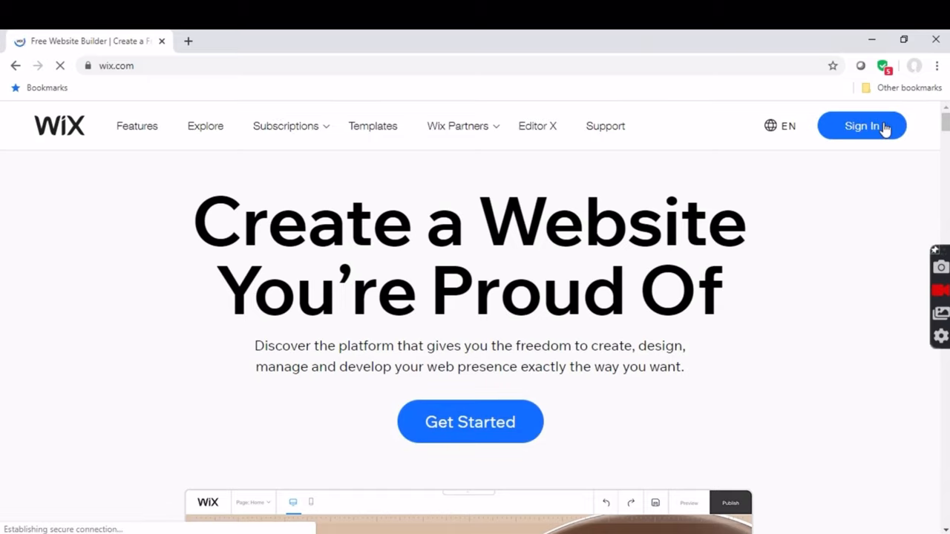
# Step: Sign in to the Wix account and land on the #Learn Zone site dashboard
pyautogui.click(861, 124)
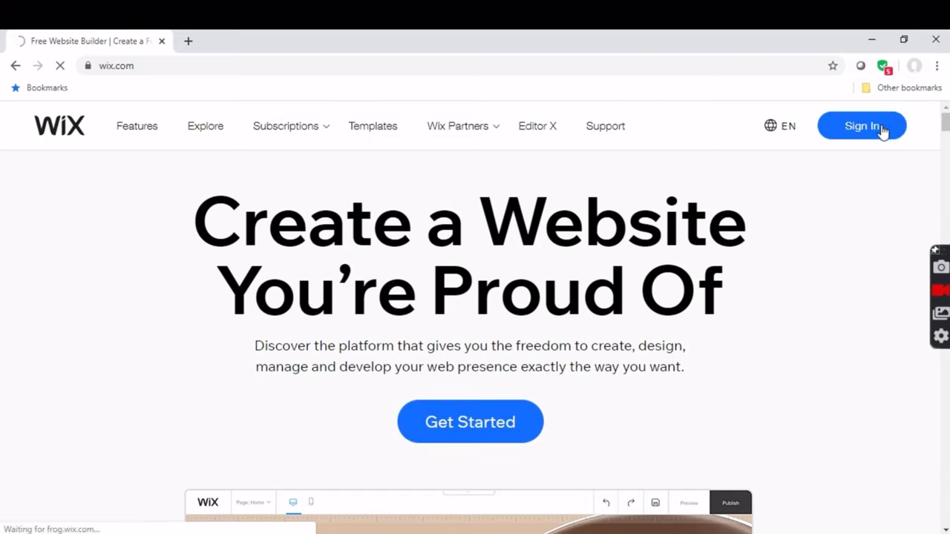
pyautogui.click(860, 125)
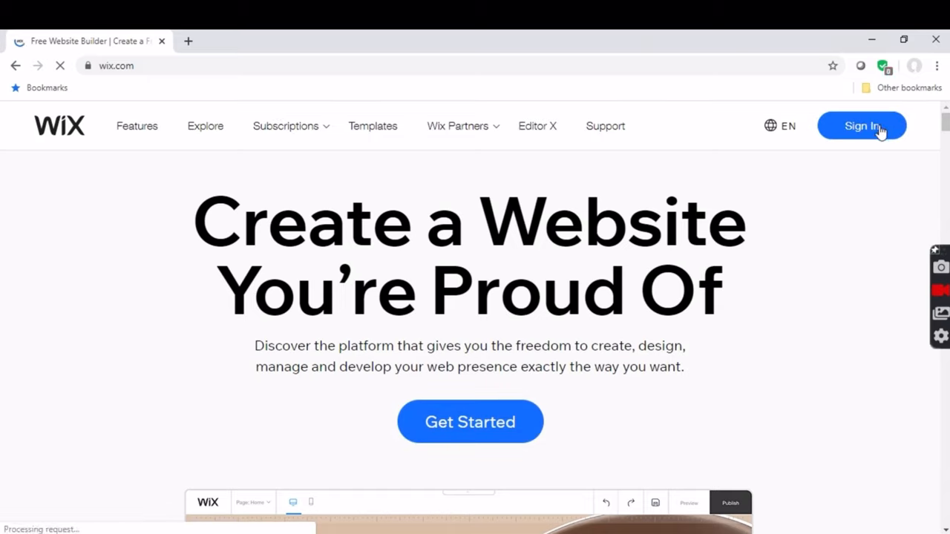
pyautogui.click(861, 124)
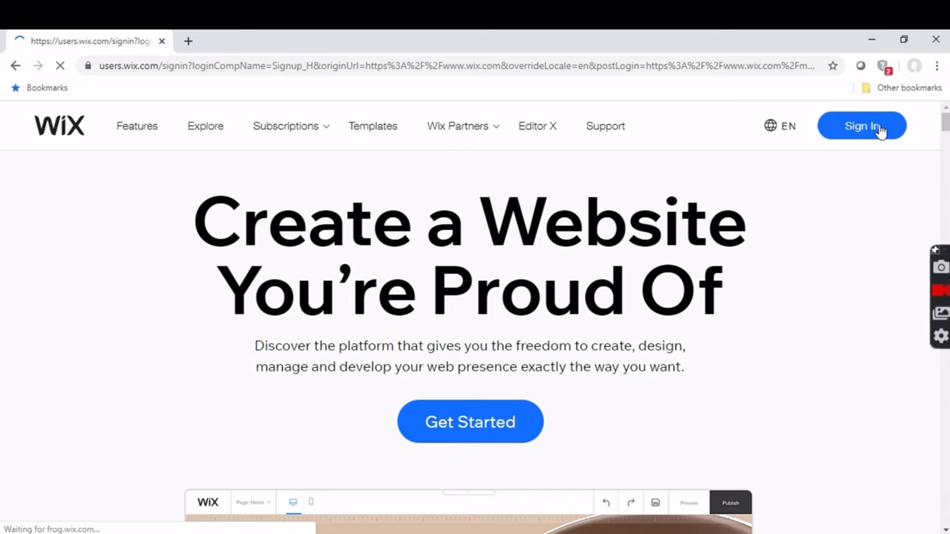
pyautogui.click(860, 125)
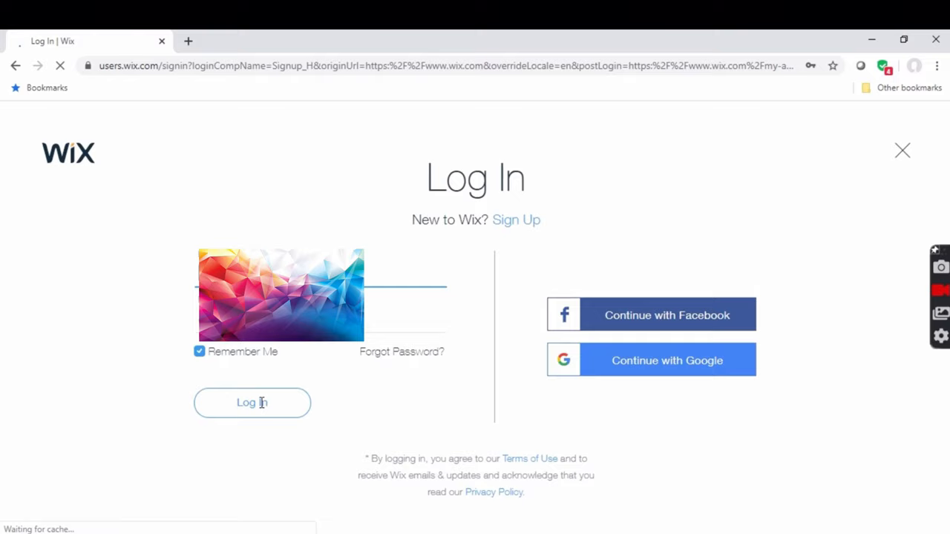
pyautogui.click(665, 361)
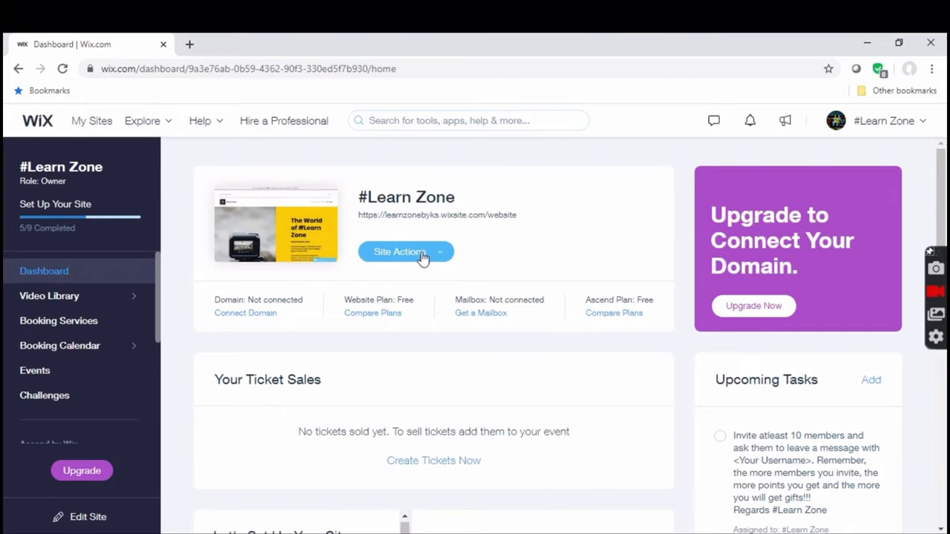
# Step: Use Site Actions > Edit Site to open #Learn Zone in the Wix ADI editor
pyautogui.click(405, 252)
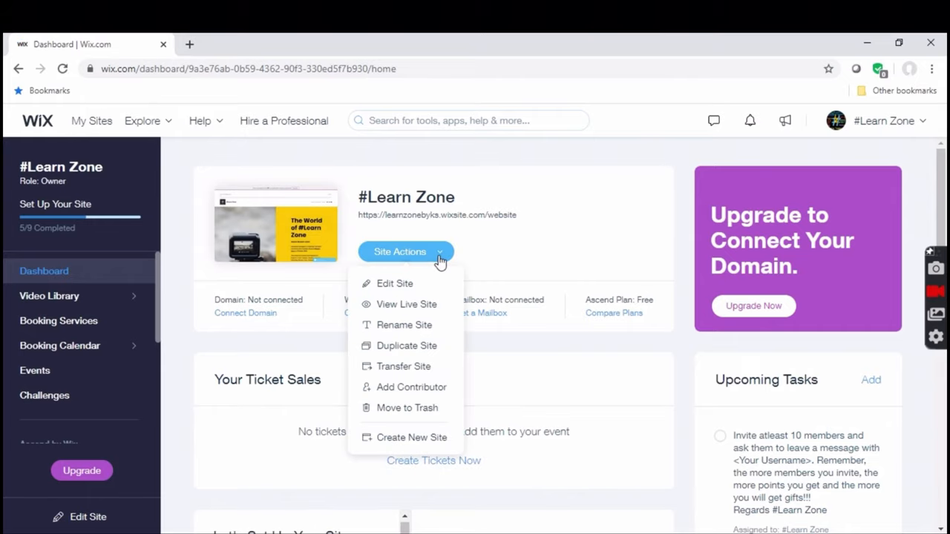
pyautogui.moveTo(414, 288)
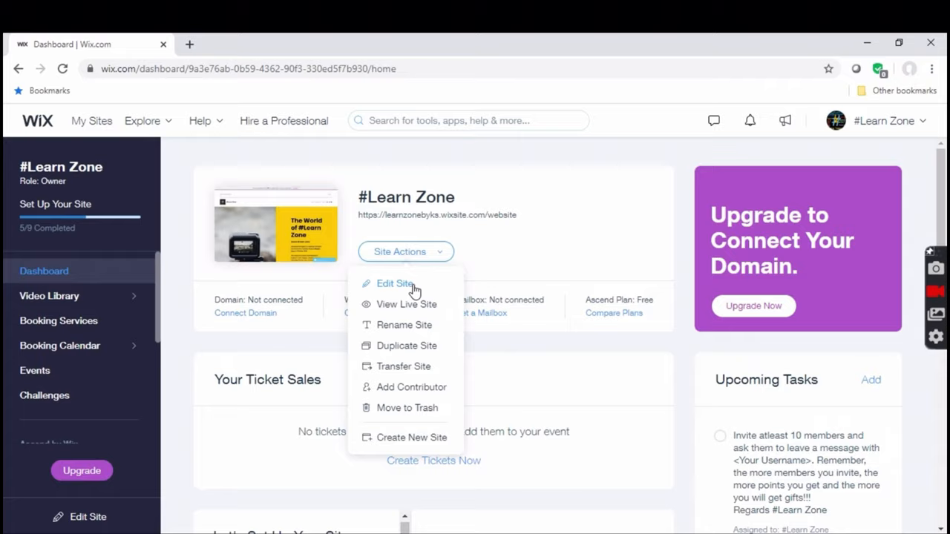
pyautogui.click(395, 283)
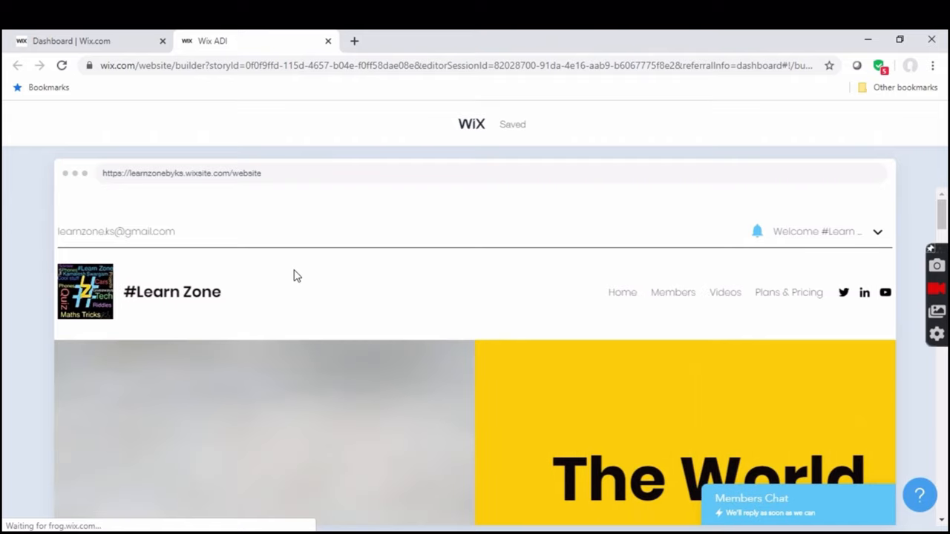
pyautogui.moveTo(335, 228)
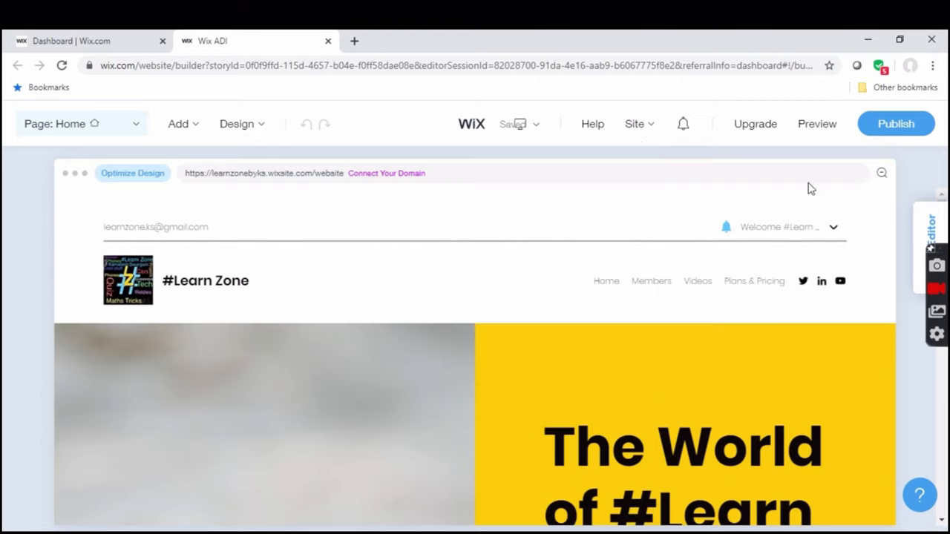
pyautogui.moveTo(943, 212)
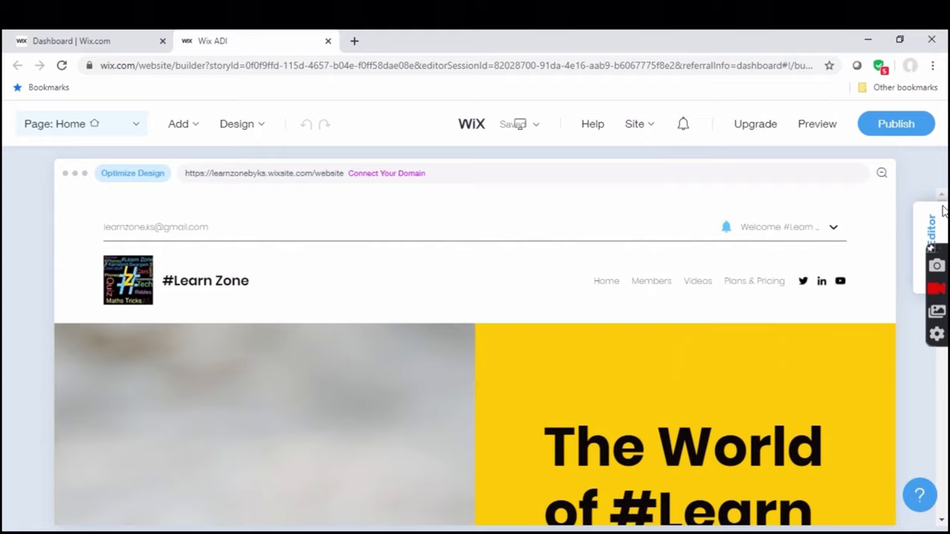
pyautogui.moveTo(929, 234)
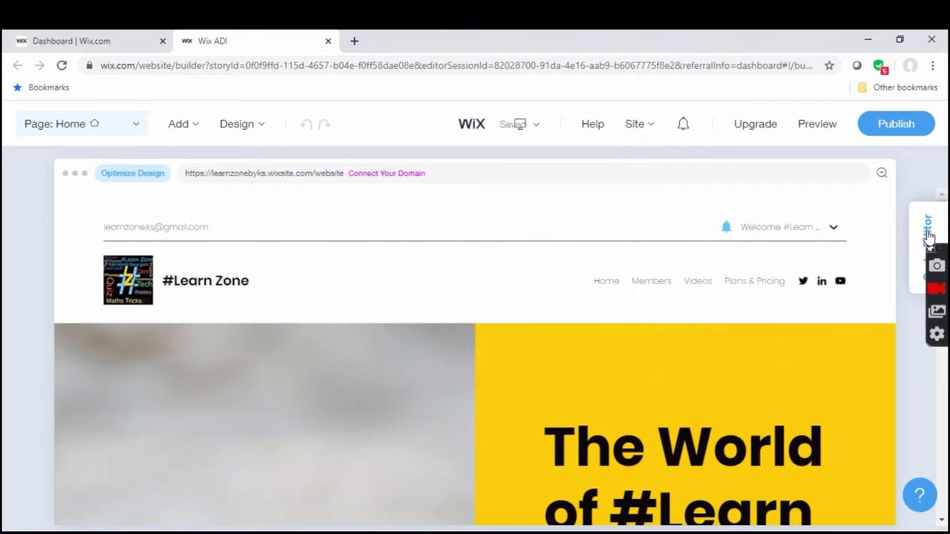
pyautogui.moveTo(932, 223)
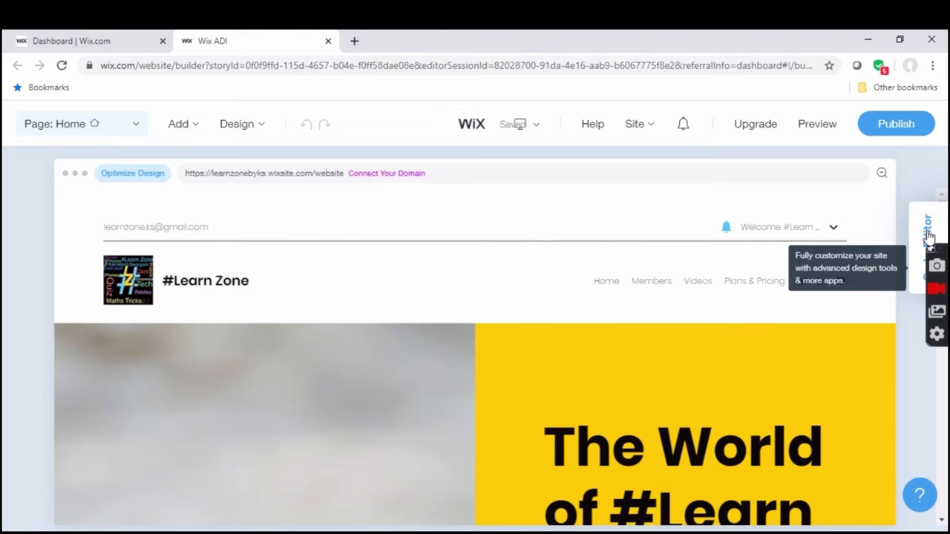
# Step: Move the #Learn Zone site from ADI to the full Wix Editor and confirm the switch
pyautogui.click(930, 230)
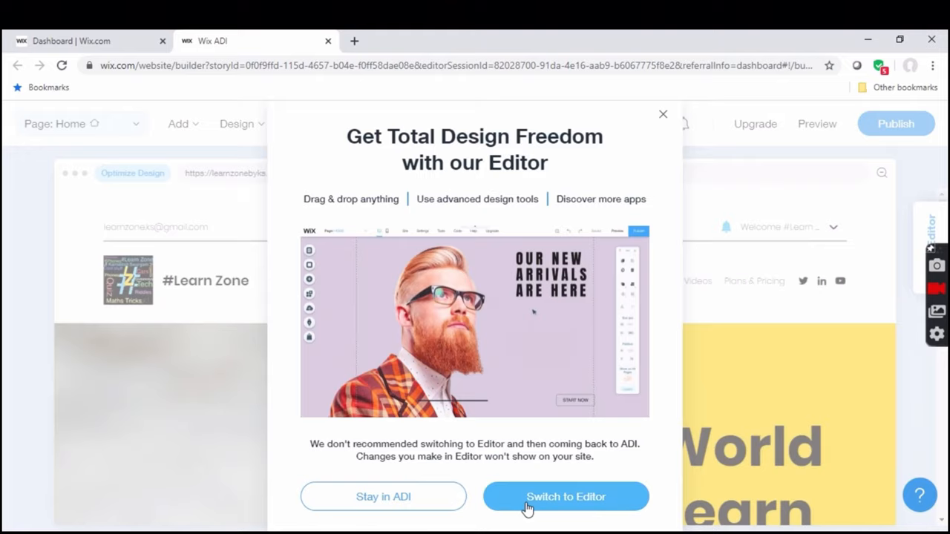
pyautogui.moveTo(588, 504)
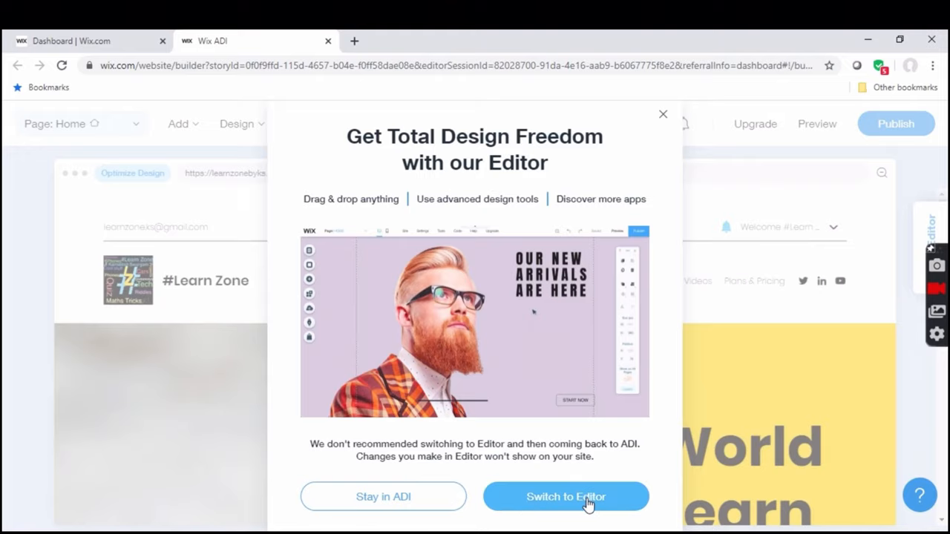
pyautogui.click(565, 496)
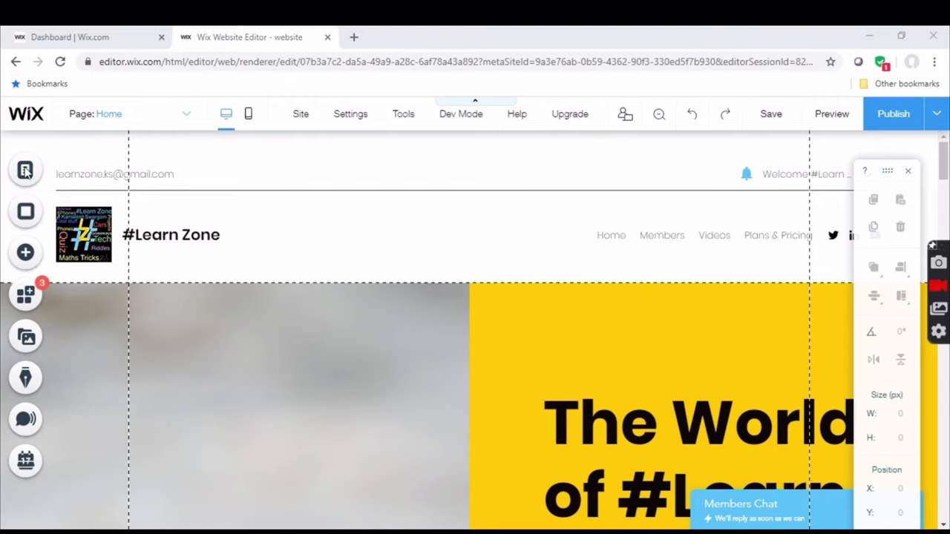
# Step: Show the site's Pages panel and bring up the Home page's more-actions menu
pyautogui.click(26, 171)
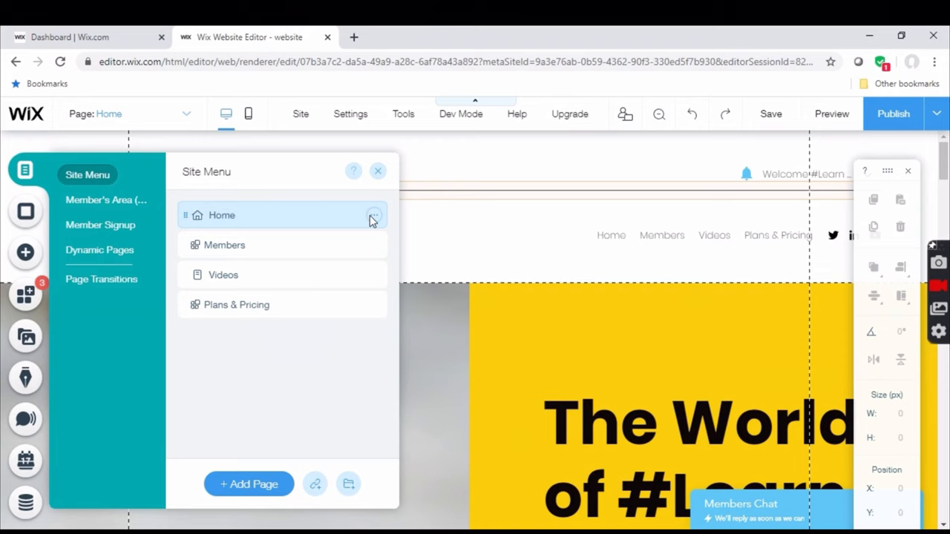
pyautogui.click(460, 113)
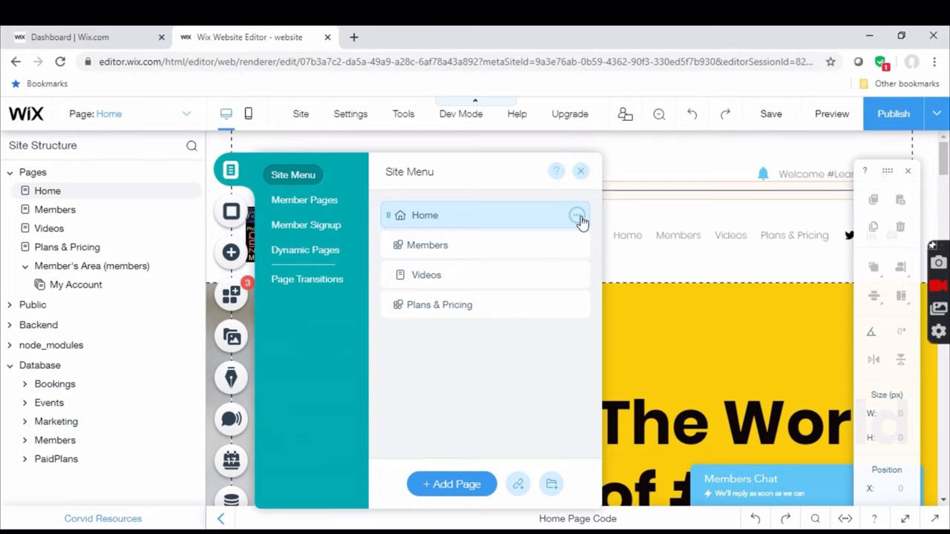
pyautogui.click(579, 215)
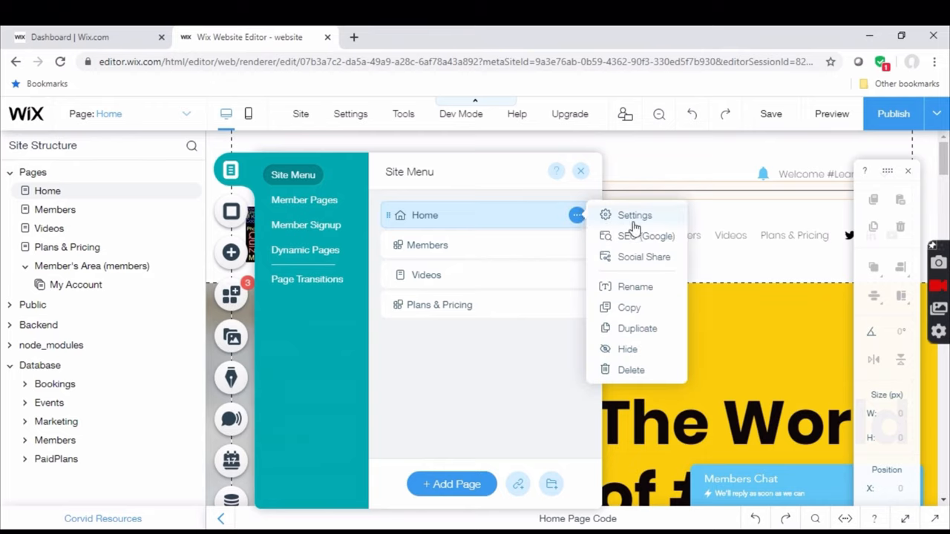
pyautogui.moveTo(637, 226)
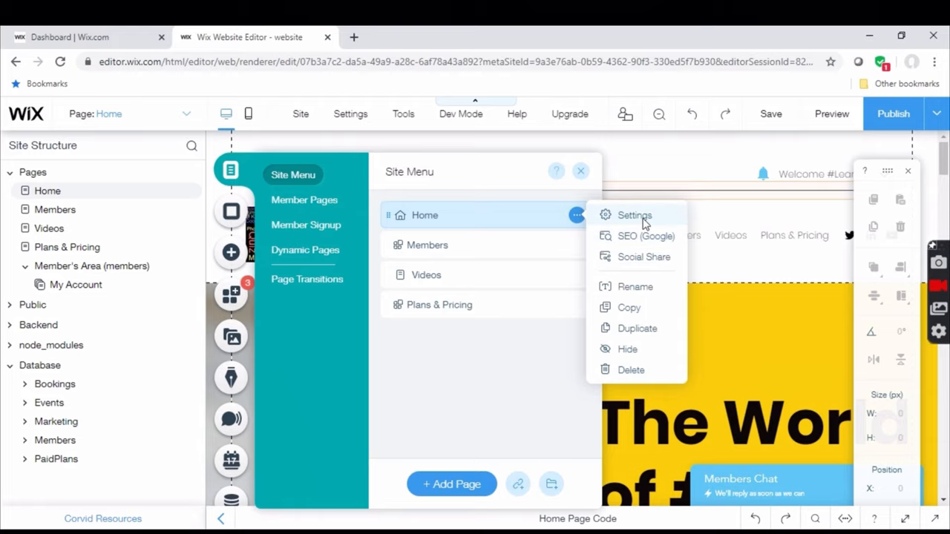
# Step: Go to the Home page's Page Settings and its Advanced SEO section
pyautogui.click(635, 216)
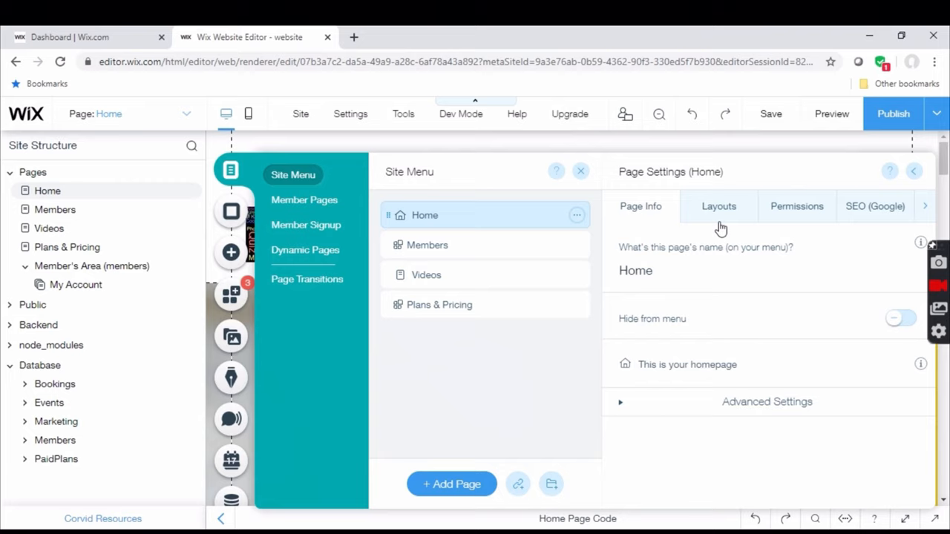
pyautogui.moveTo(923, 215)
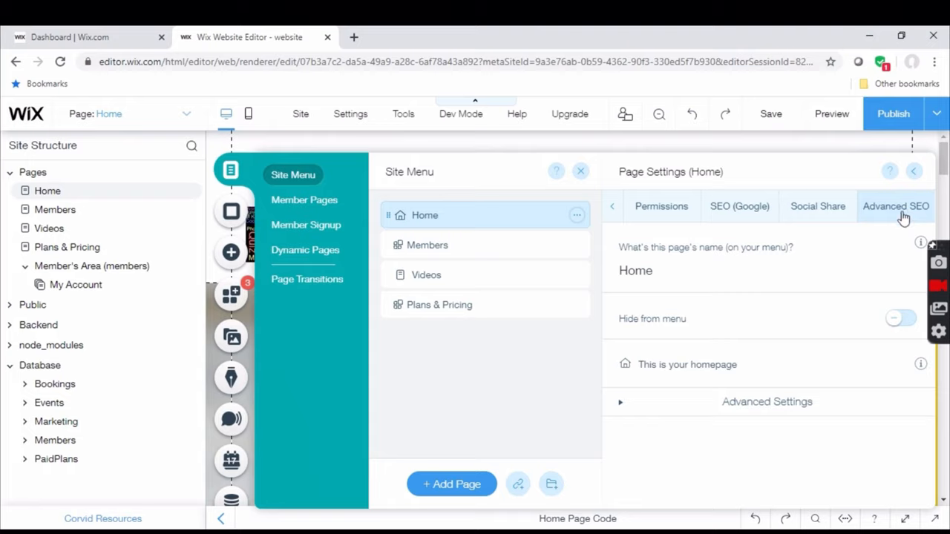
pyautogui.click(897, 206)
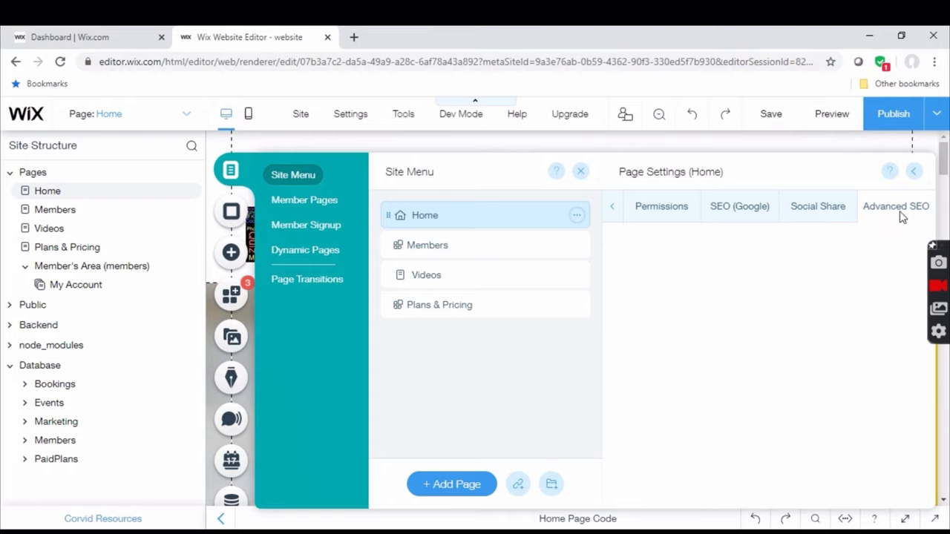
pyautogui.moveTo(902, 217)
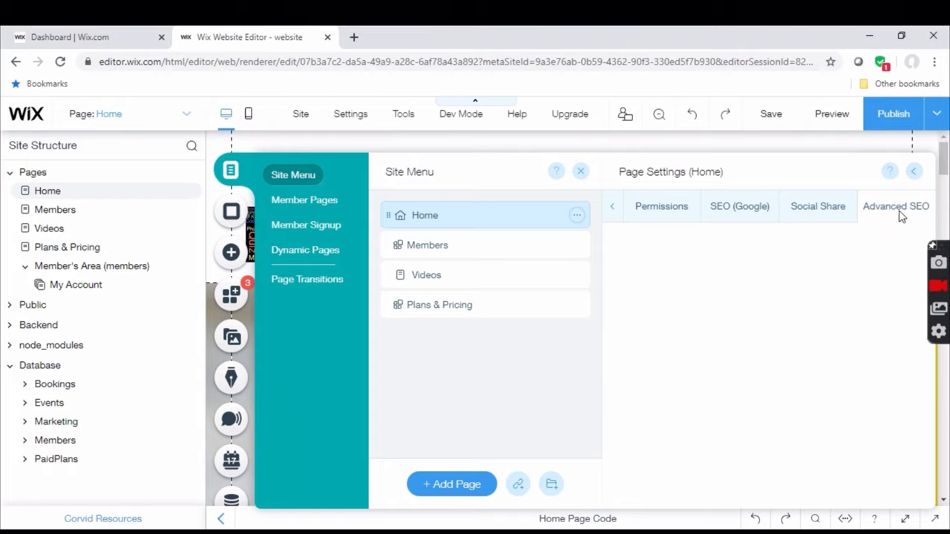
pyautogui.moveTo(831, 259)
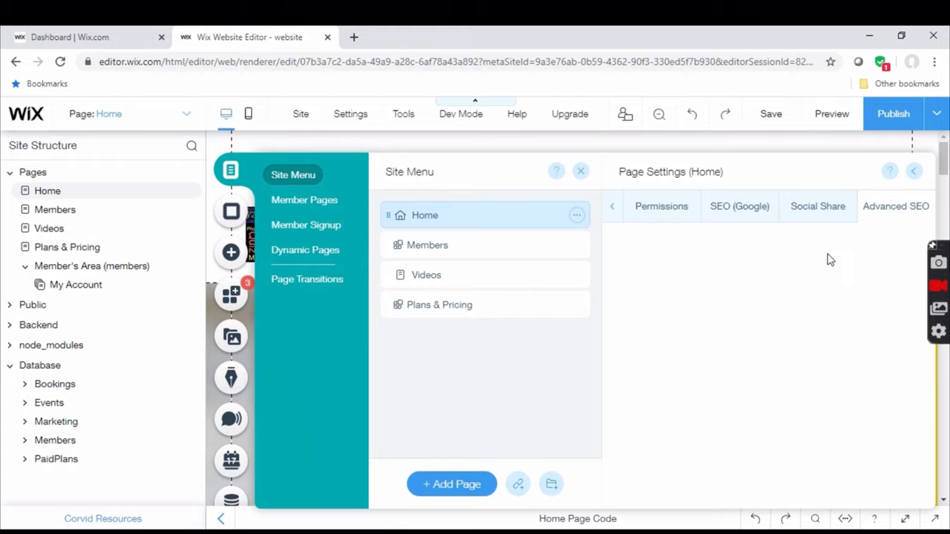
pyautogui.moveTo(816, 295)
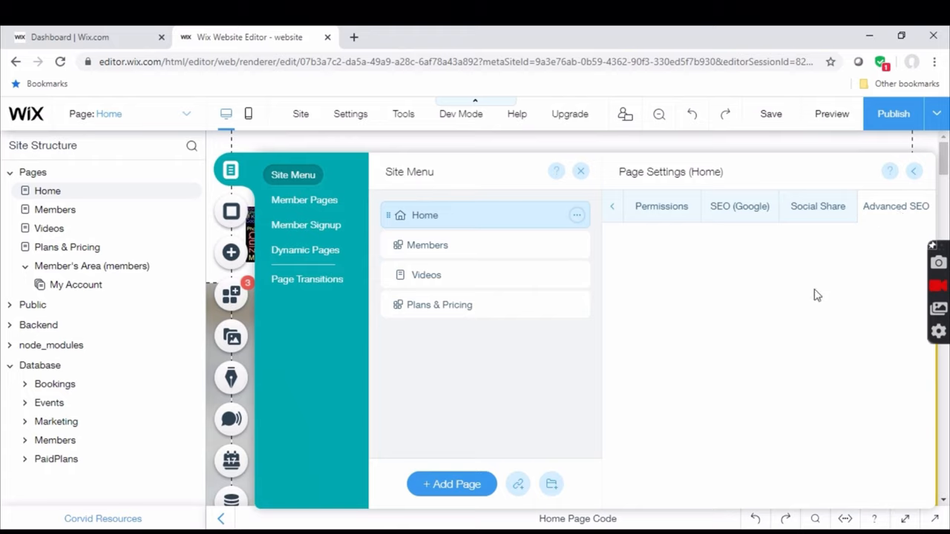
# Step: Add a new custom meta tag under Advanced SEO; YouTube's associated website shows Success
pyautogui.click(896, 206)
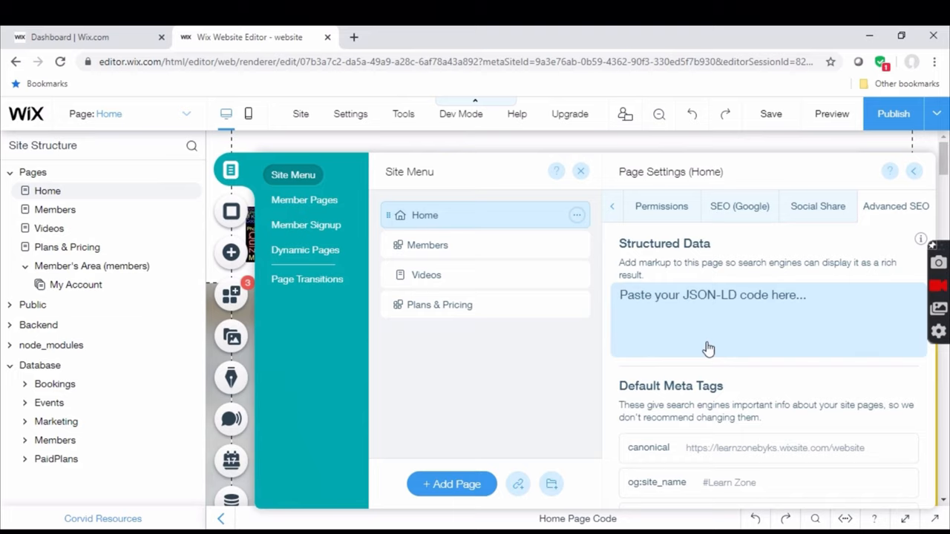
pyautogui.moveTo(745, 430)
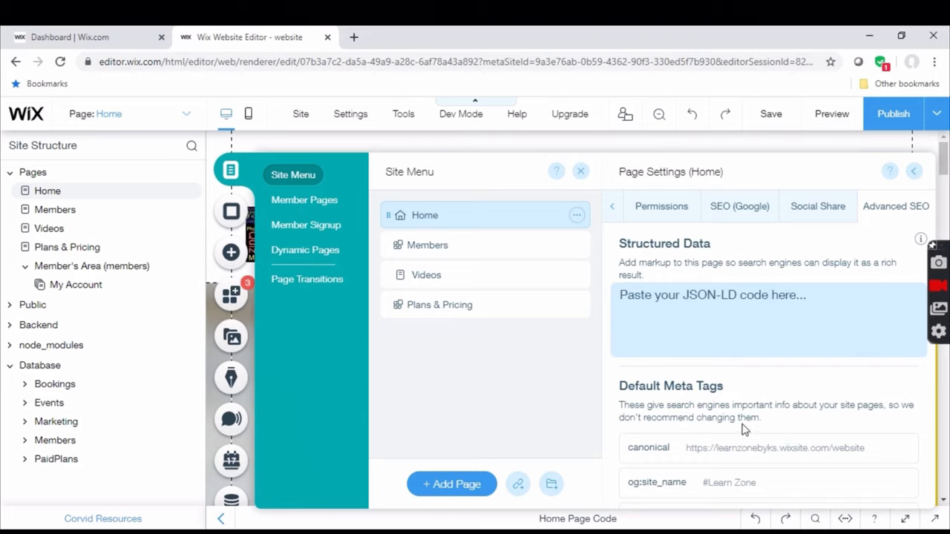
pyautogui.scroll(-3)
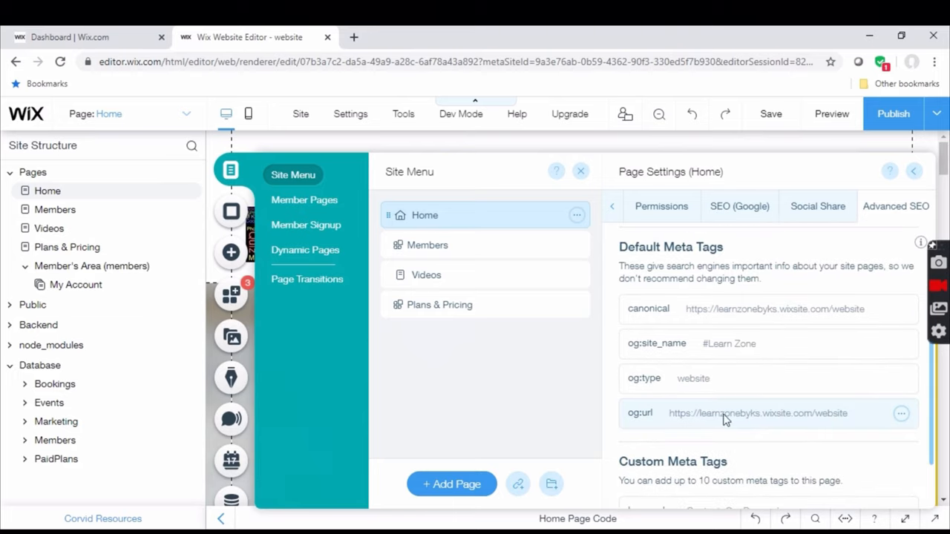
pyautogui.scroll(-3)
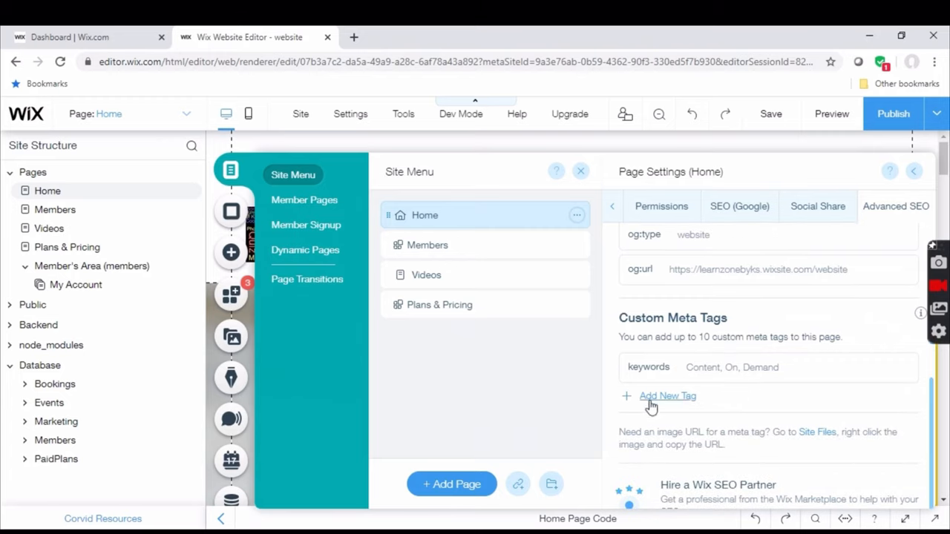
pyautogui.click(667, 394)
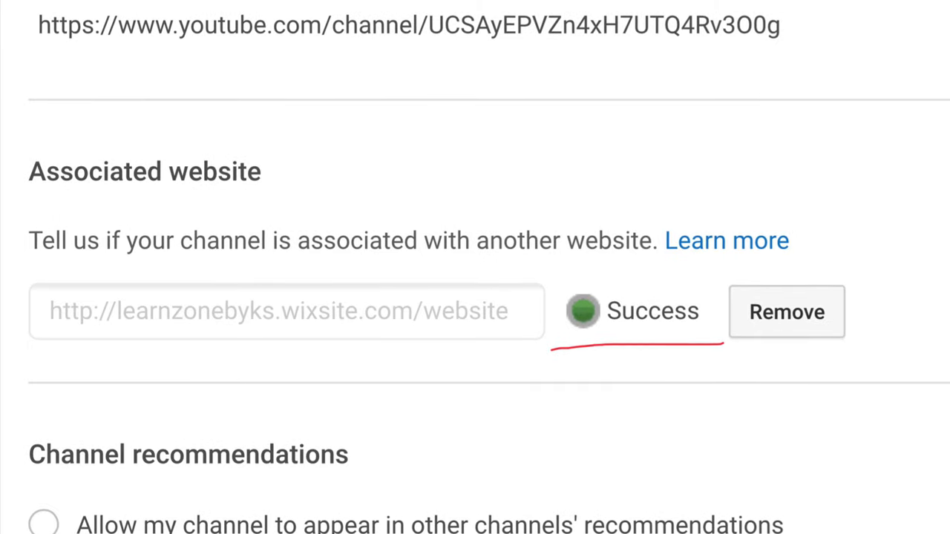
pyautogui.scroll(-3)
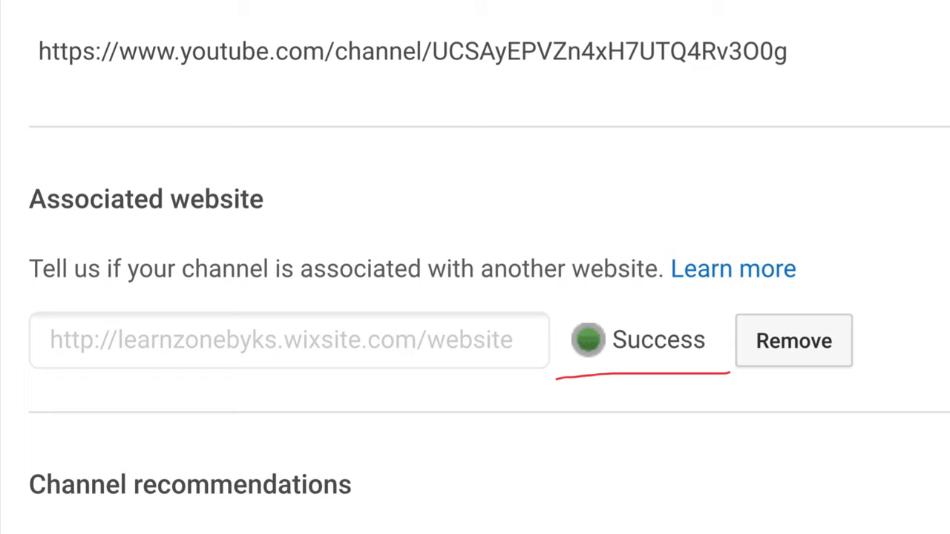